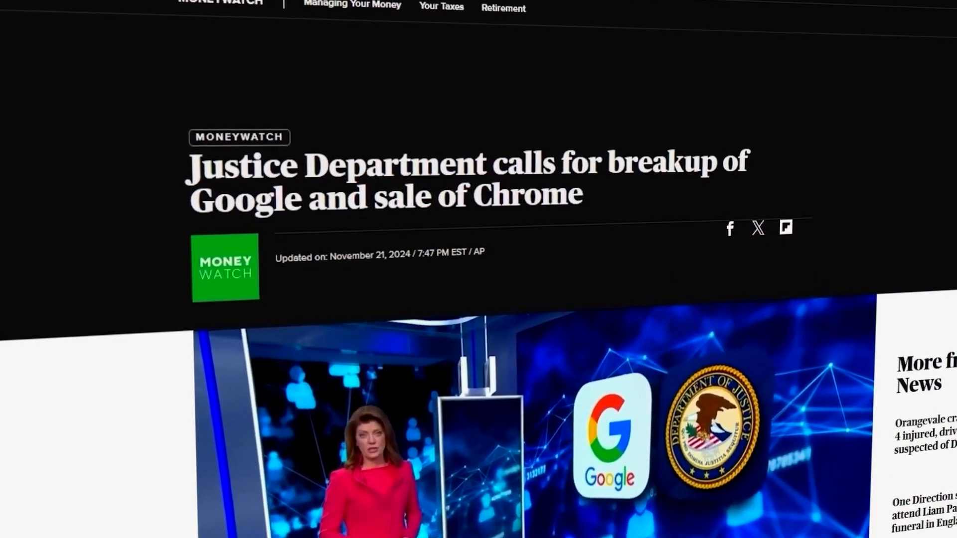
scroll("down", 3)
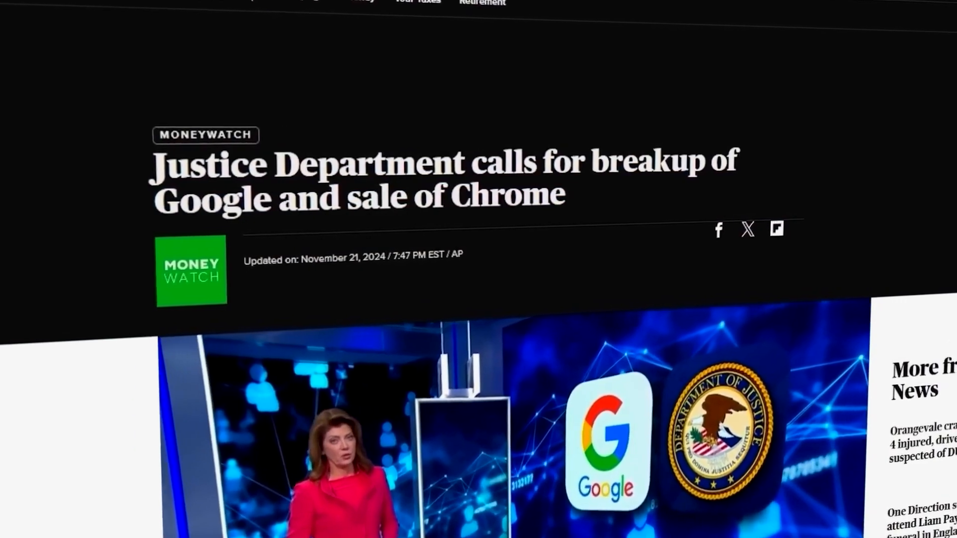